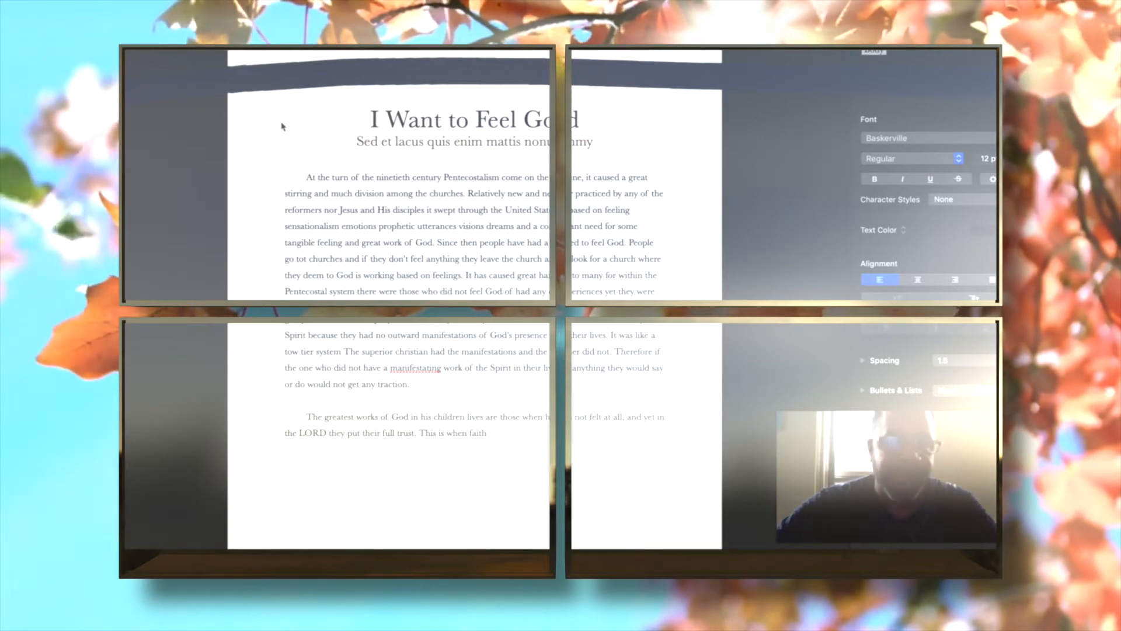
left_click(488, 432)
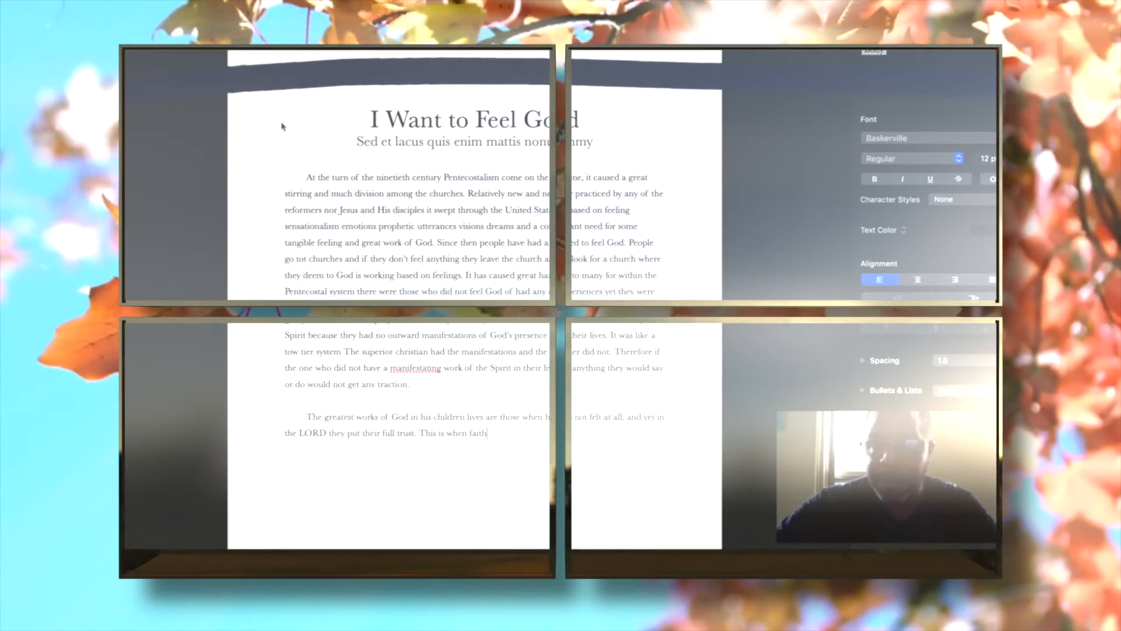